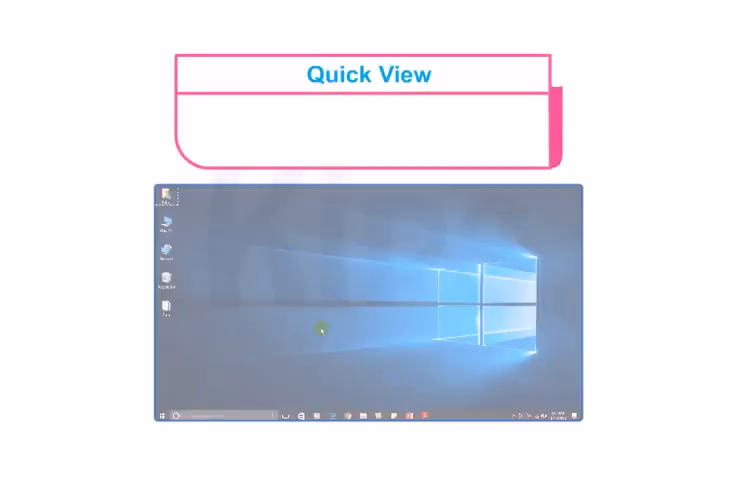
Launch PowerPoint 2016 from the Start menu app list and choose Blank Presentation on the start screen
{"action": "left_click", "coordinate": [156, 416]}
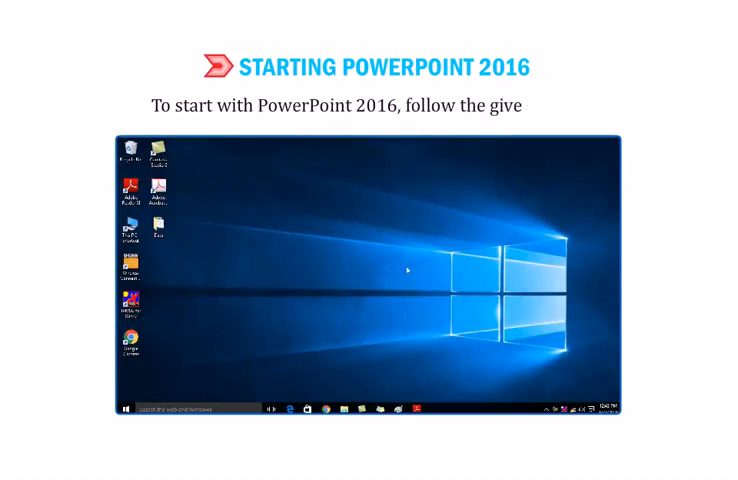
{"action": "left_click", "coordinate": [126, 412]}
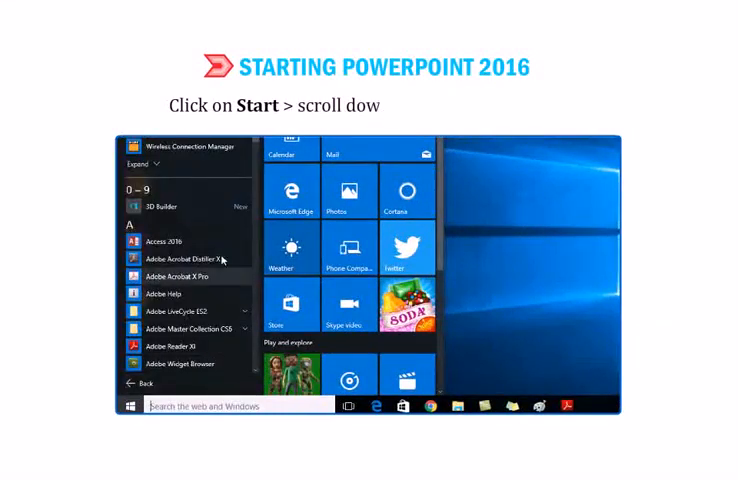
{"action": "scroll", "scroll_direction": "down", "scroll_amount": 3}
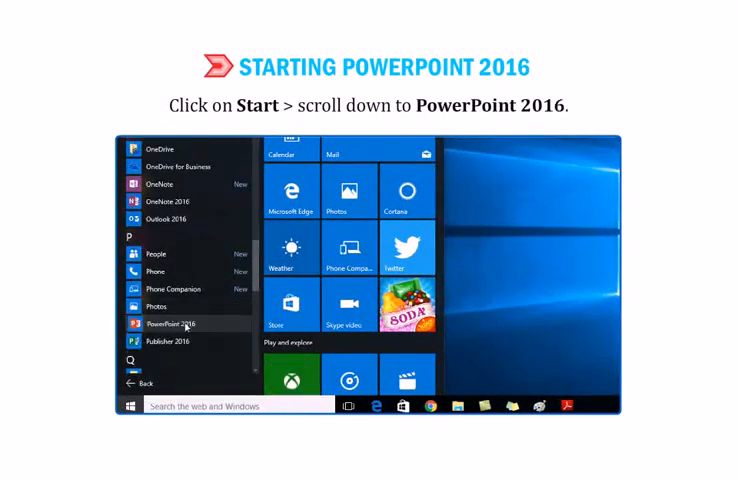
{"action": "left_click", "coordinate": [176, 324]}
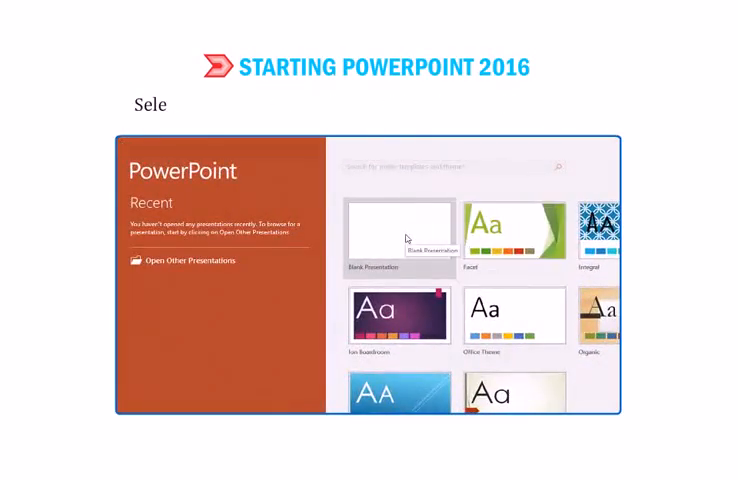
{"action": "left_click", "coordinate": [400, 230]}
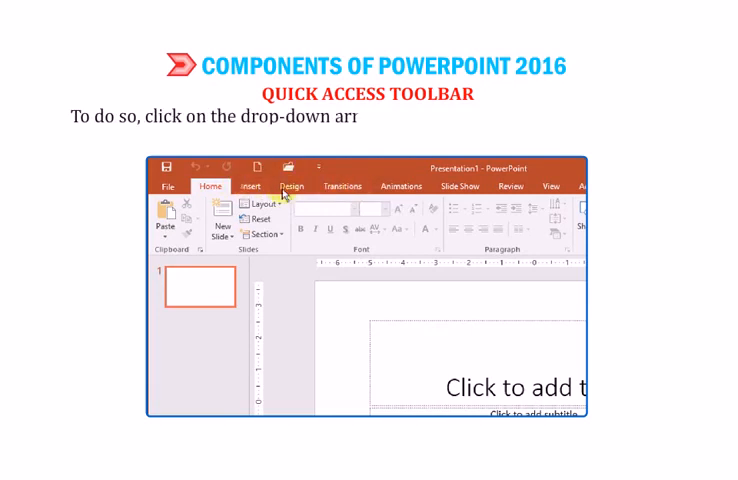
Show adding commands to the Quick Access Toolbar via its drop-down arrow and a ribbon right-click
{"action": "left_click", "coordinate": [322, 164]}
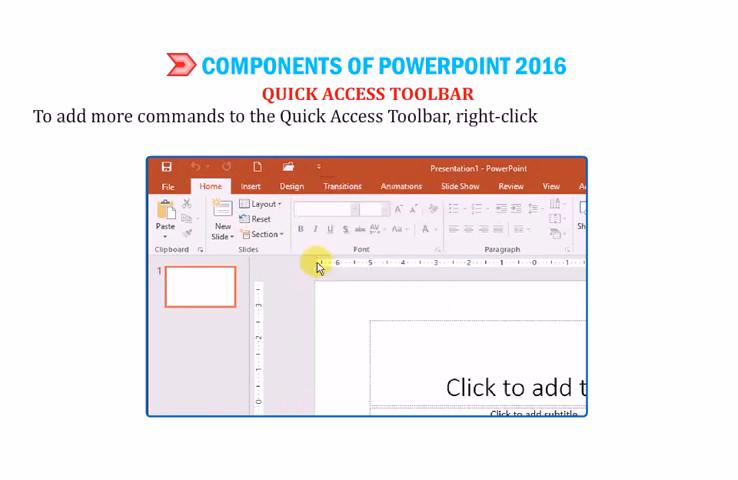
{"action": "right_click", "coordinate": [320, 256]}
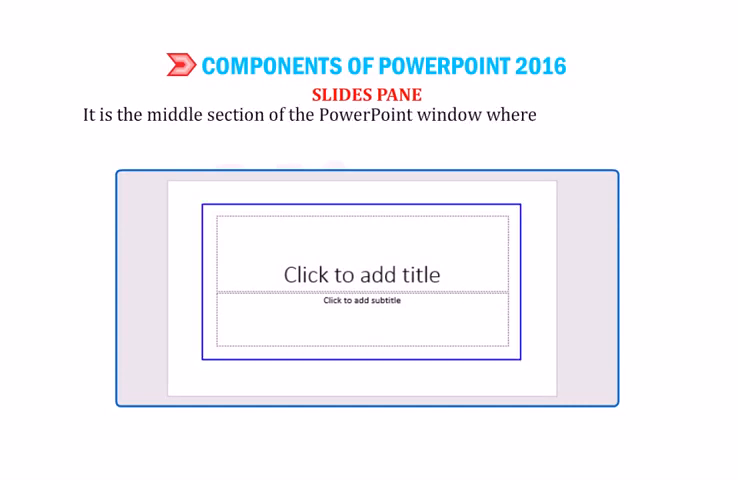
Explain the Slides pane, the Slides Navigation pane context menu and the Notes pane below the slide area
{"action": "type", "text": "you can work directly on individua"}
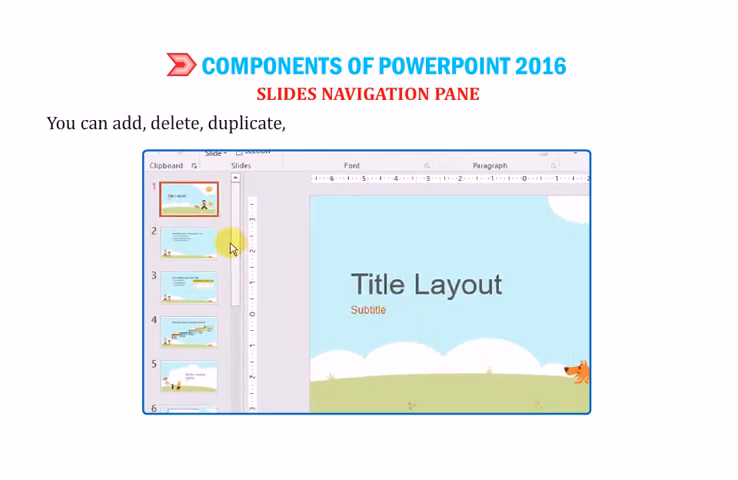
{"action": "right_click", "coordinate": [184, 242]}
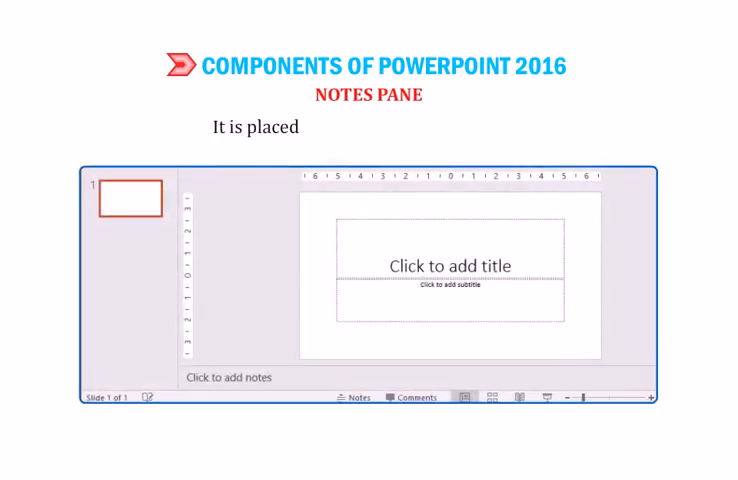
{"action": "type", "text": "right below the Slides Area."}
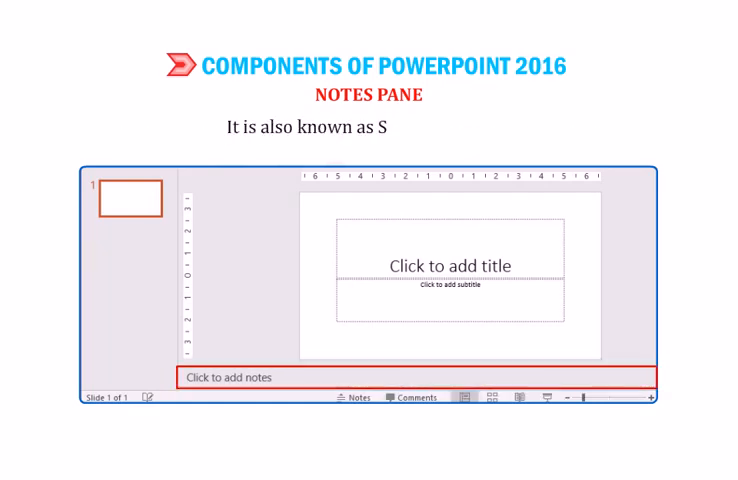
{"action": "left_click", "coordinate": [416, 400]}
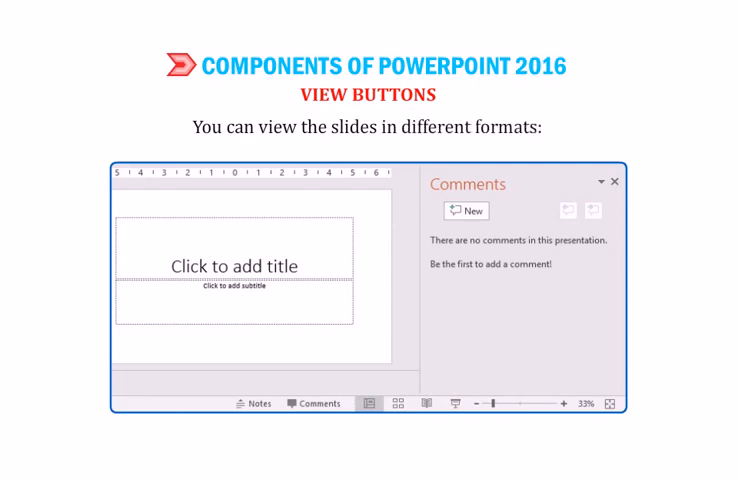
Switch through the status-bar View buttons (Normal, Slide Sorter, etc.) and drag the Zoom slider
{"action": "left_click", "coordinate": [366, 404]}
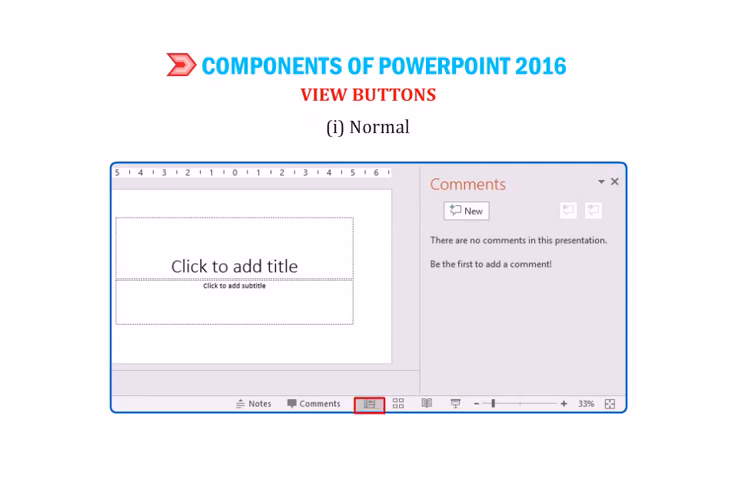
{"action": "left_click", "coordinate": [398, 404]}
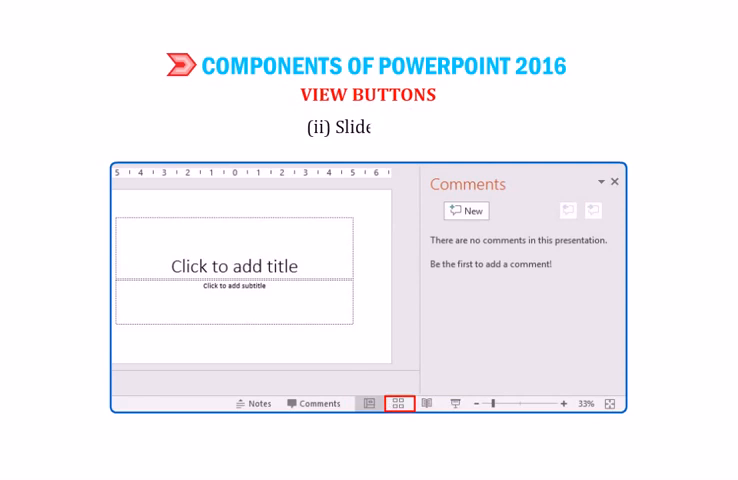
{"action": "left_click", "coordinate": [428, 404]}
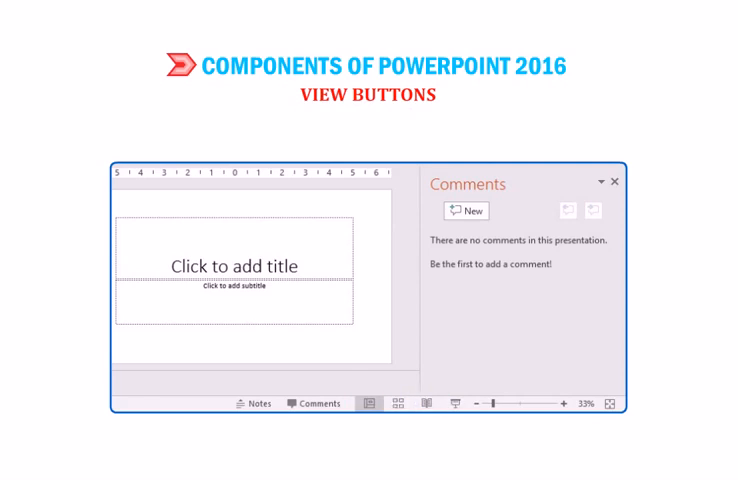
{"action": "left_click", "coordinate": [454, 404]}
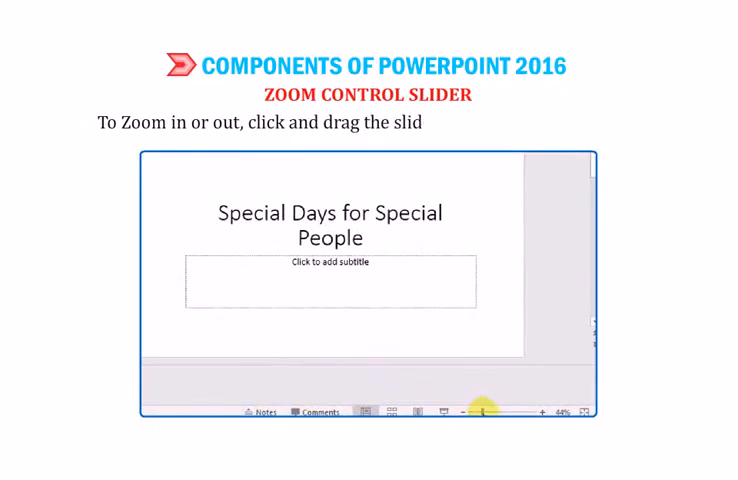
{"action": "left_click_drag", "start_coordinate": [480, 412], "coordinate": [510, 412]}
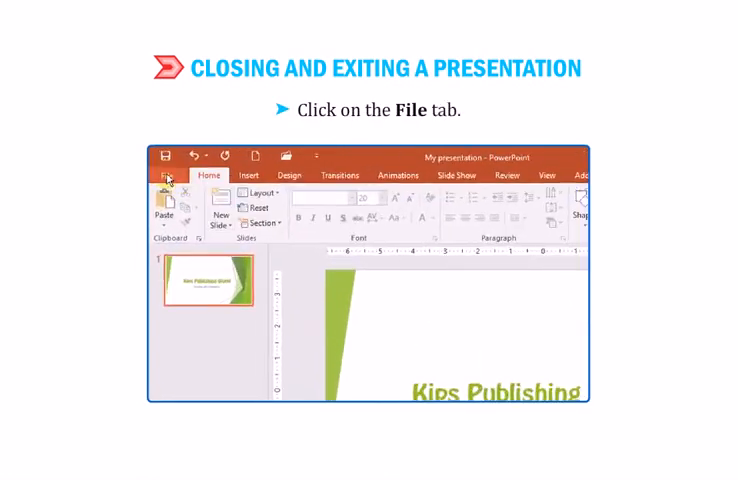
Close the presentation via File > Close, then exit using the title-bar Close button
{"action": "left_click", "coordinate": [168, 176]}
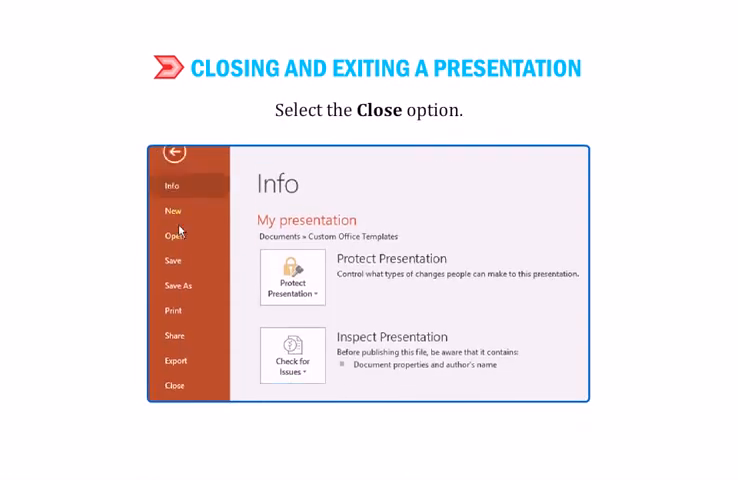
{"action": "left_click", "coordinate": [174, 328]}
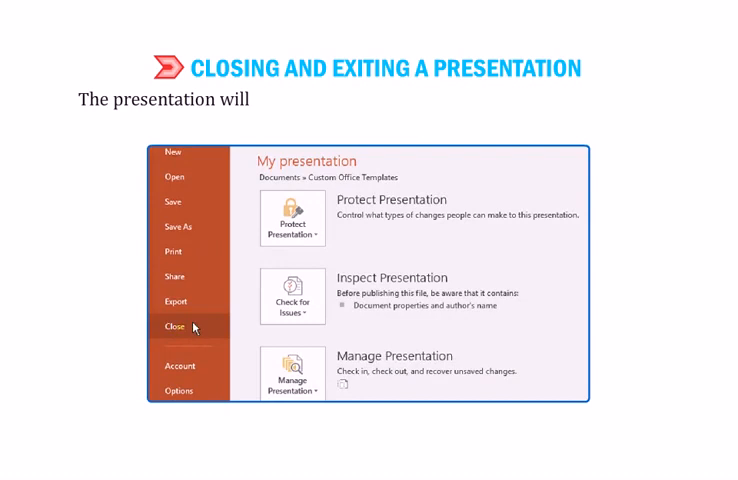
{"action": "left_click", "coordinate": [174, 326]}
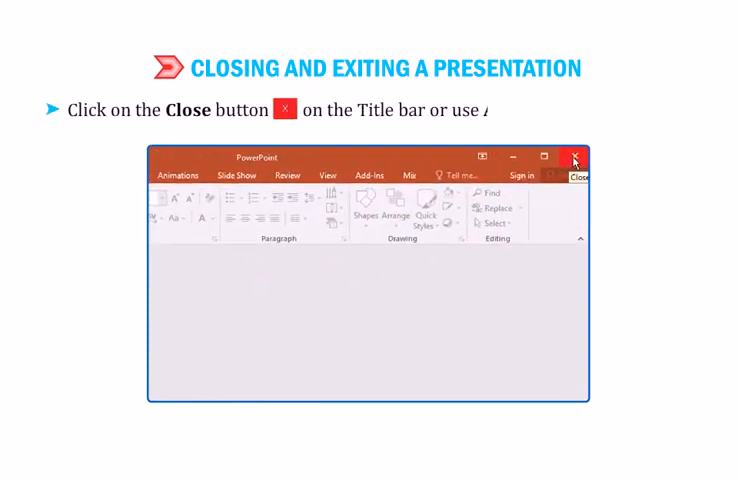
{"action": "left_click", "coordinate": [574, 158]}
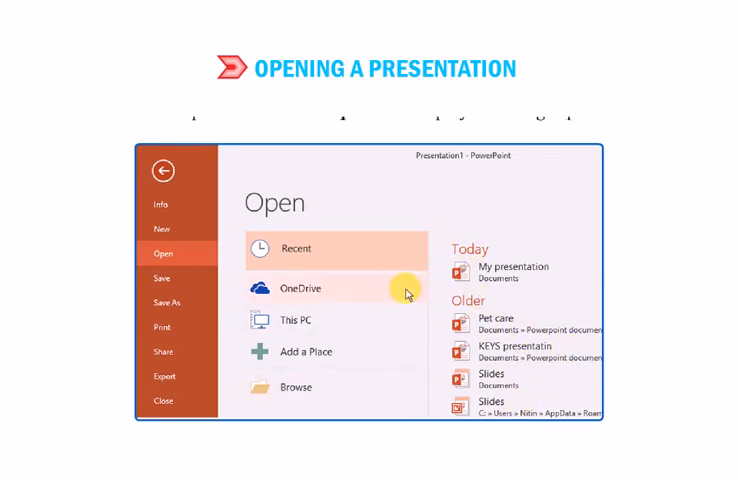
Open 'My presentation' from the Open dialog and add the note about the File tab for 2013
{"action": "left_click", "coordinate": [296, 388]}
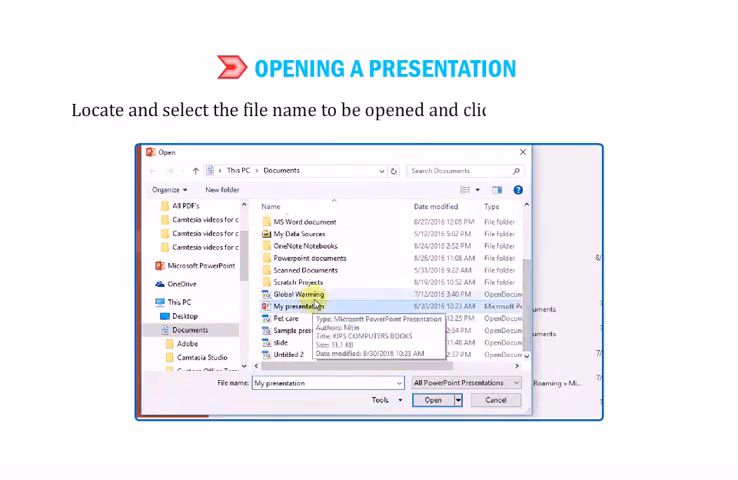
{"action": "left_click", "coordinate": [430, 400]}
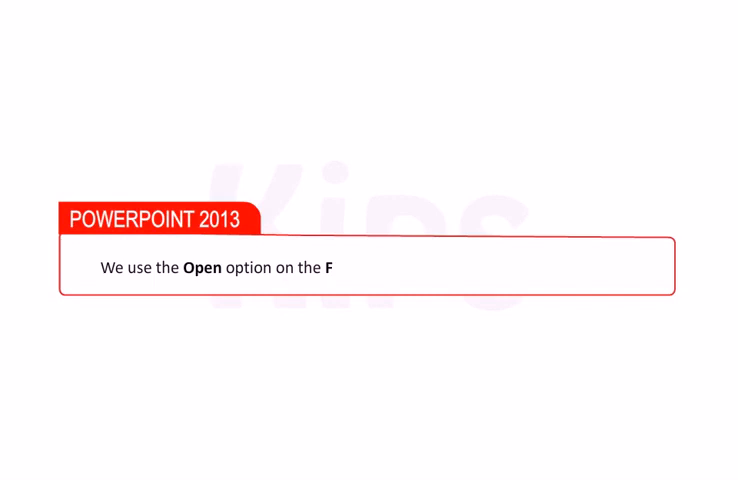
{"action": "type", "text": "ILE tab to open any file in"}
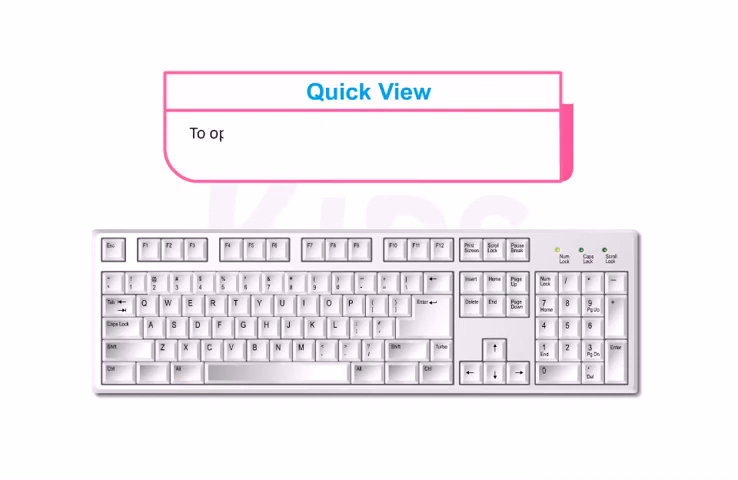
Add the Quick View text on opening any particular Tab and its commands from the keyboard
{"action": "type", "text": "open any particular Tab and its commands"}
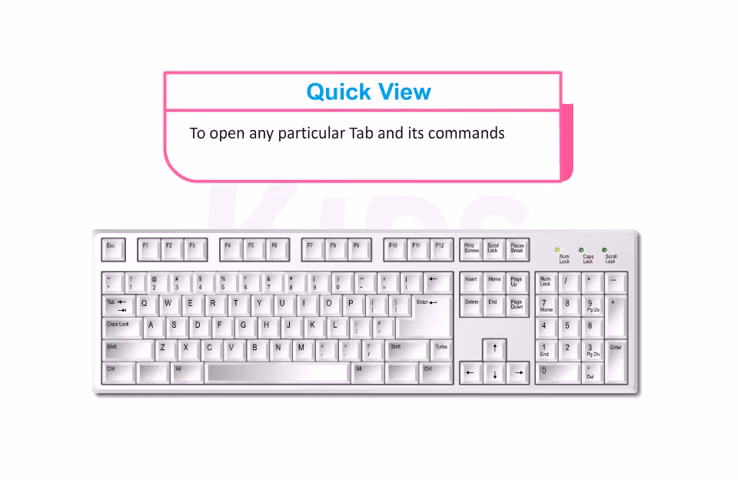